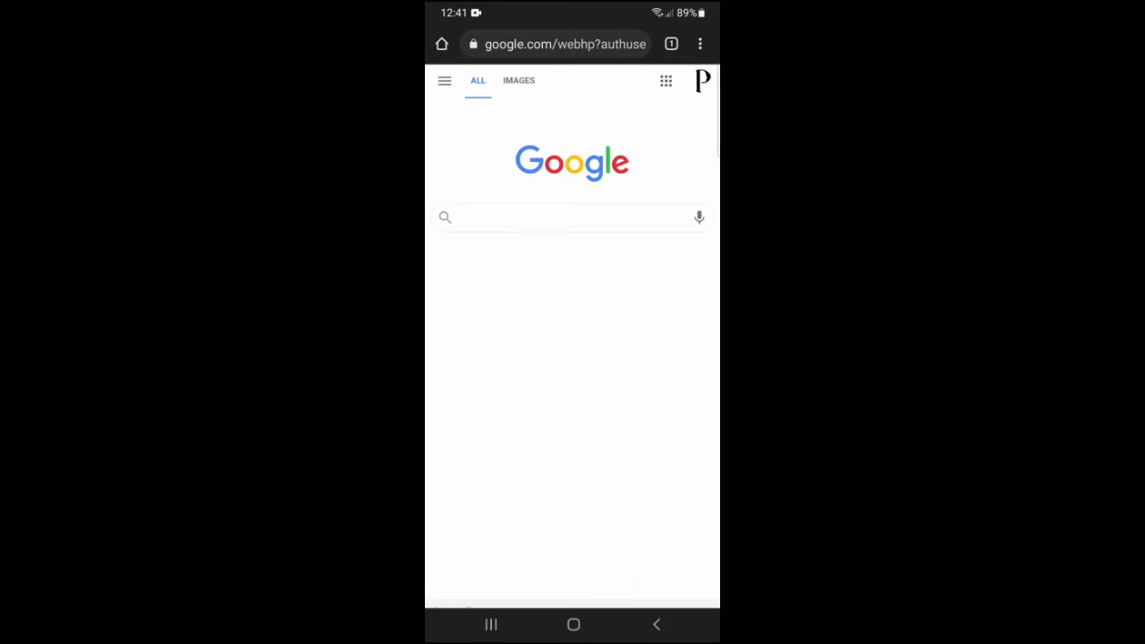
Show trending searches on the Google home page and bring up Chrome's main menu.
click(571, 218)
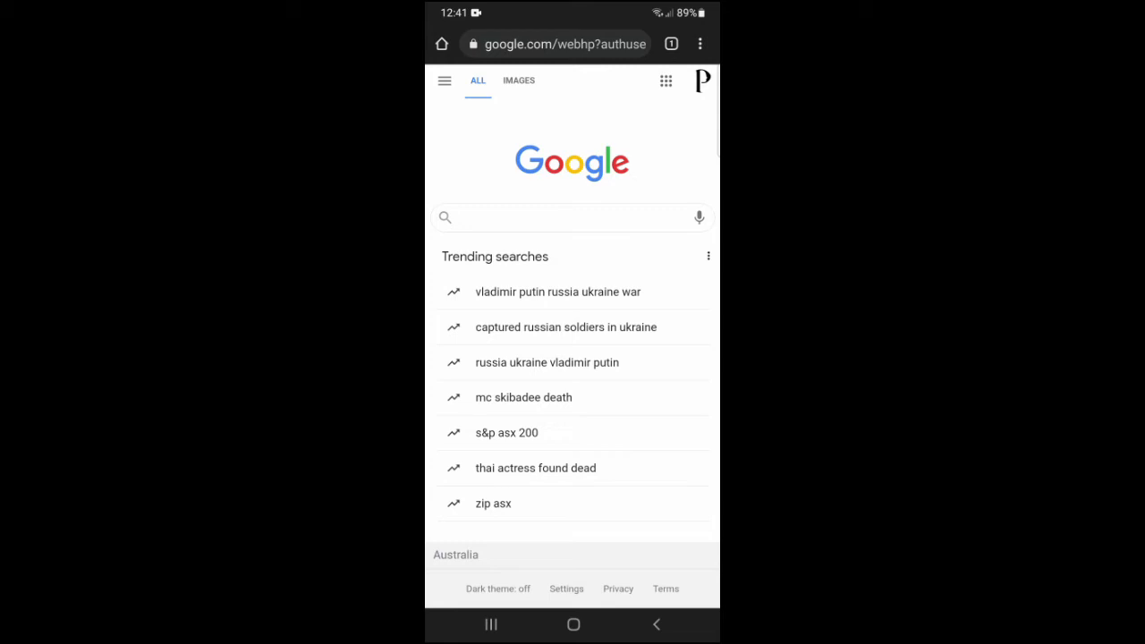
click(701, 43)
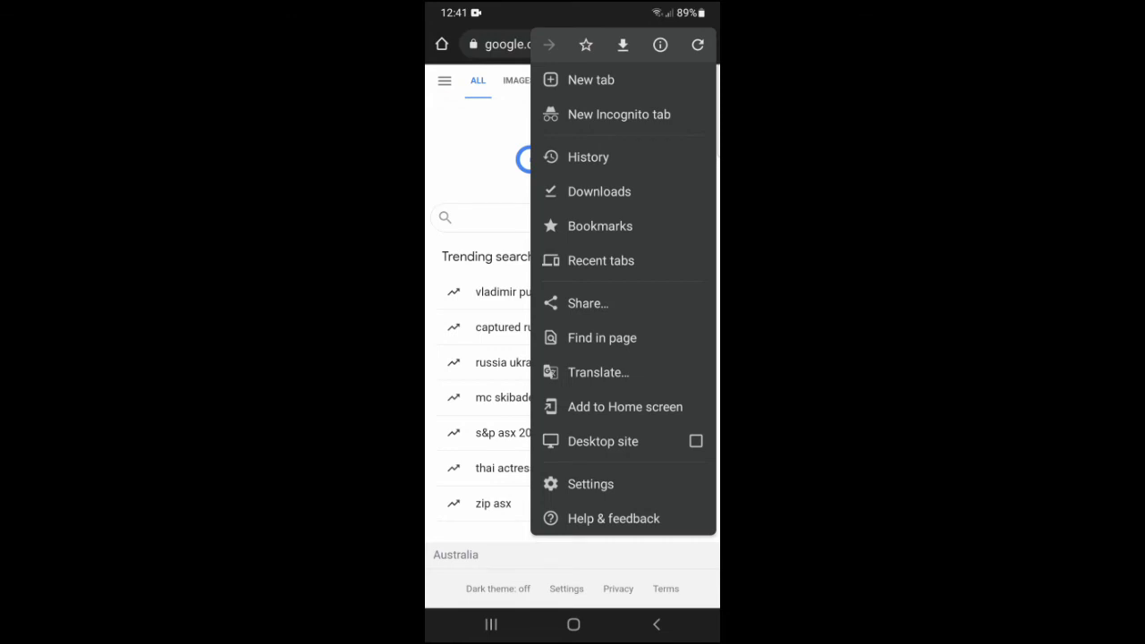
Go to Chrome Settings and scroll to the Advanced section where Lite mode is listed.
click(591, 483)
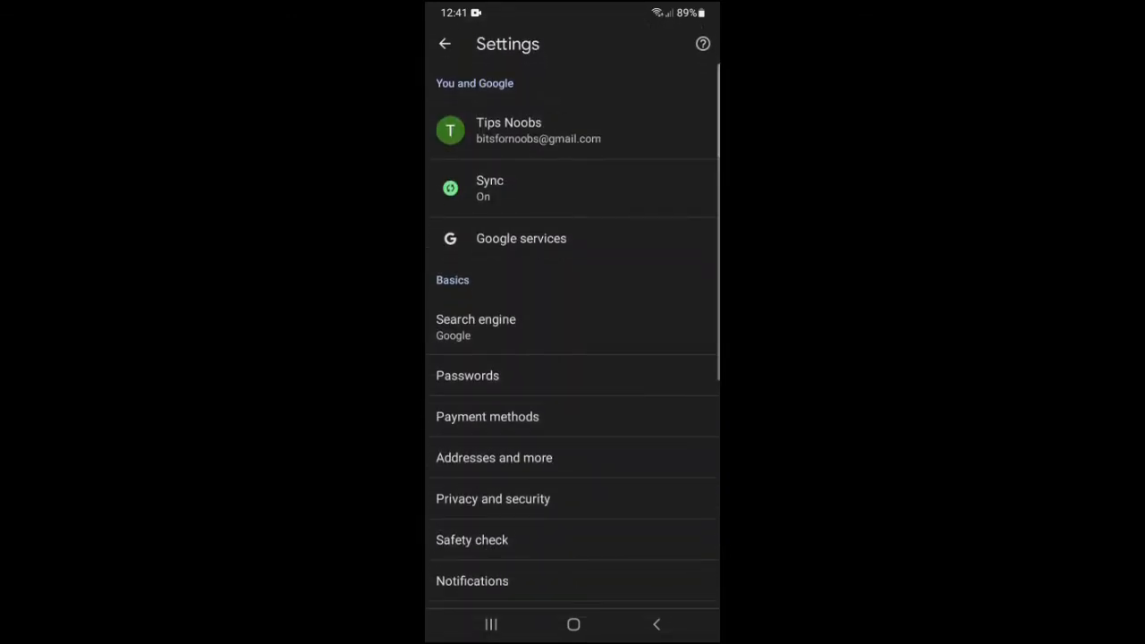
scroll(down, 3)
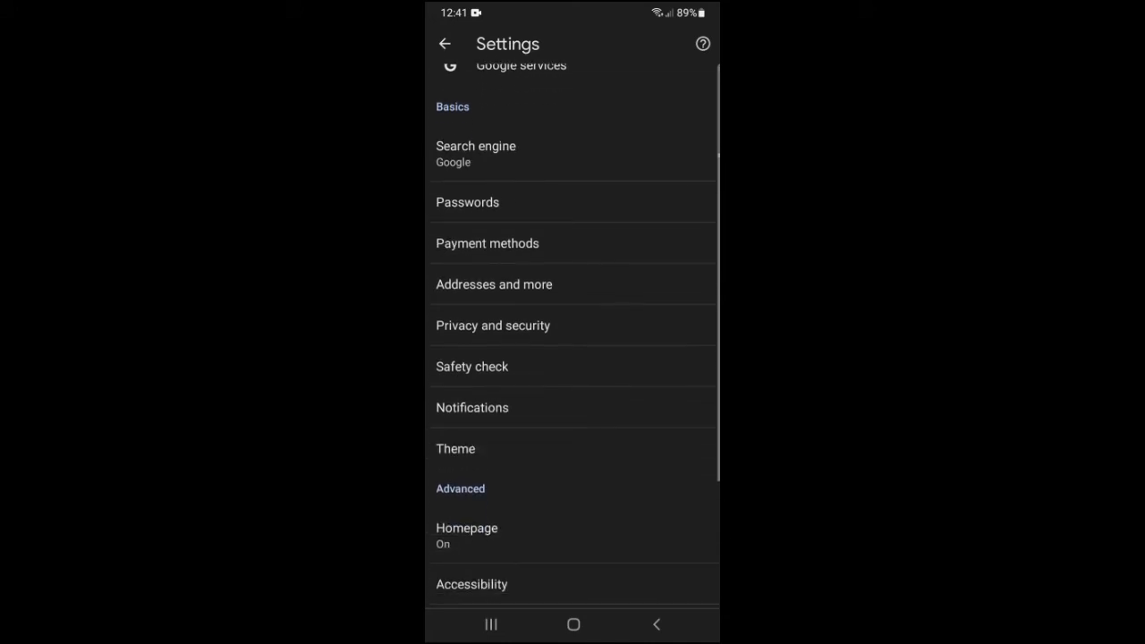
scroll(down, 3)
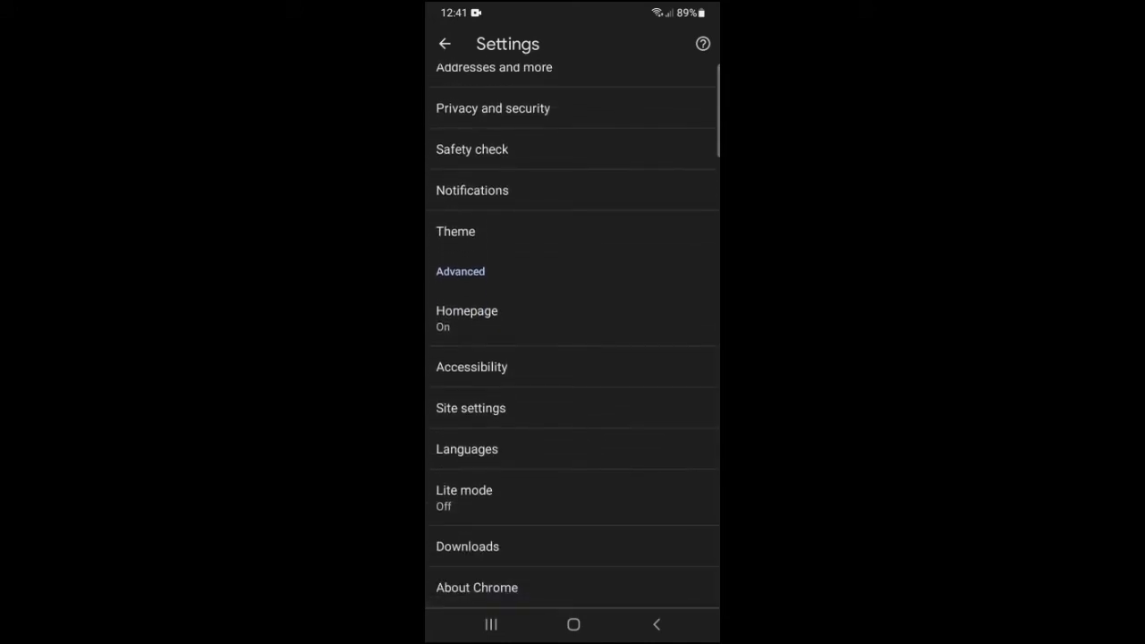
Switch Lite mode on so its data savings page is shown.
click(463, 490)
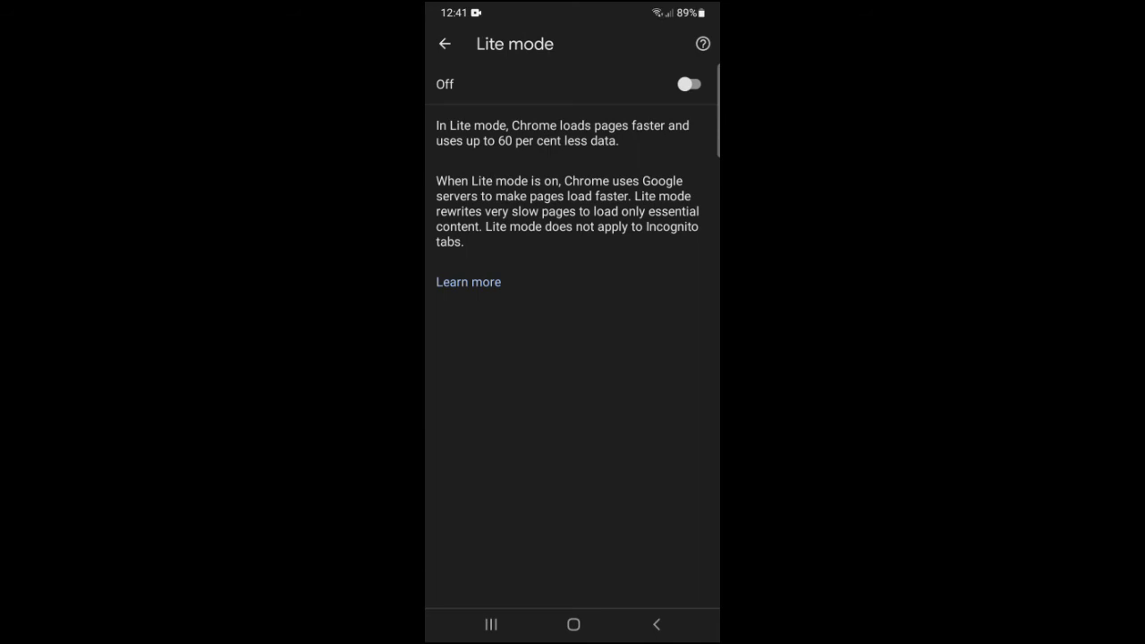
click(689, 84)
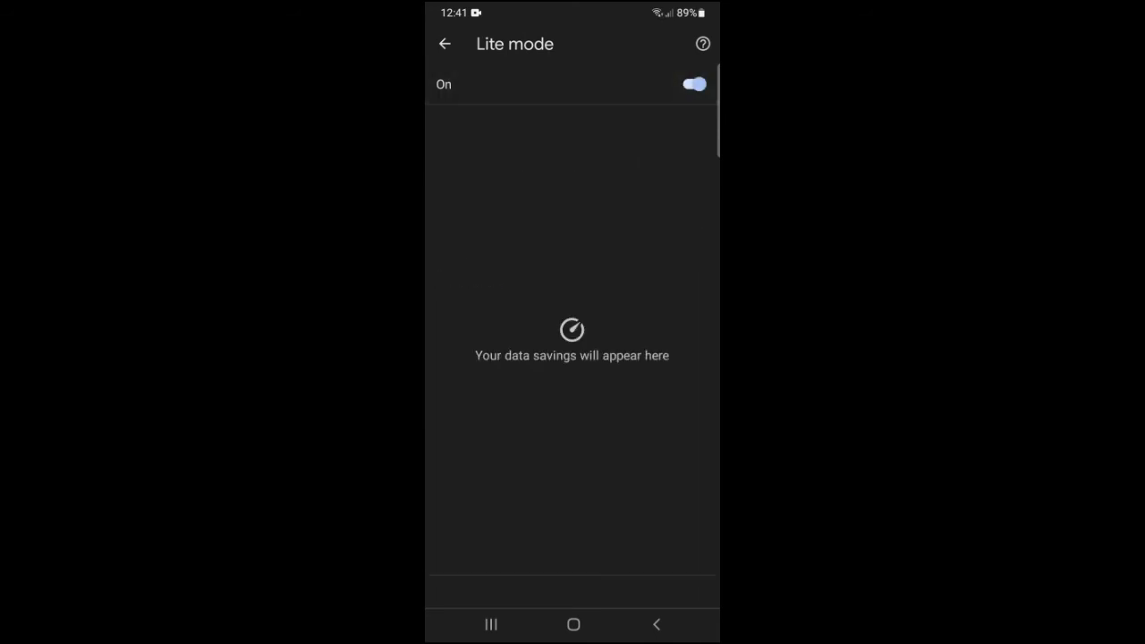